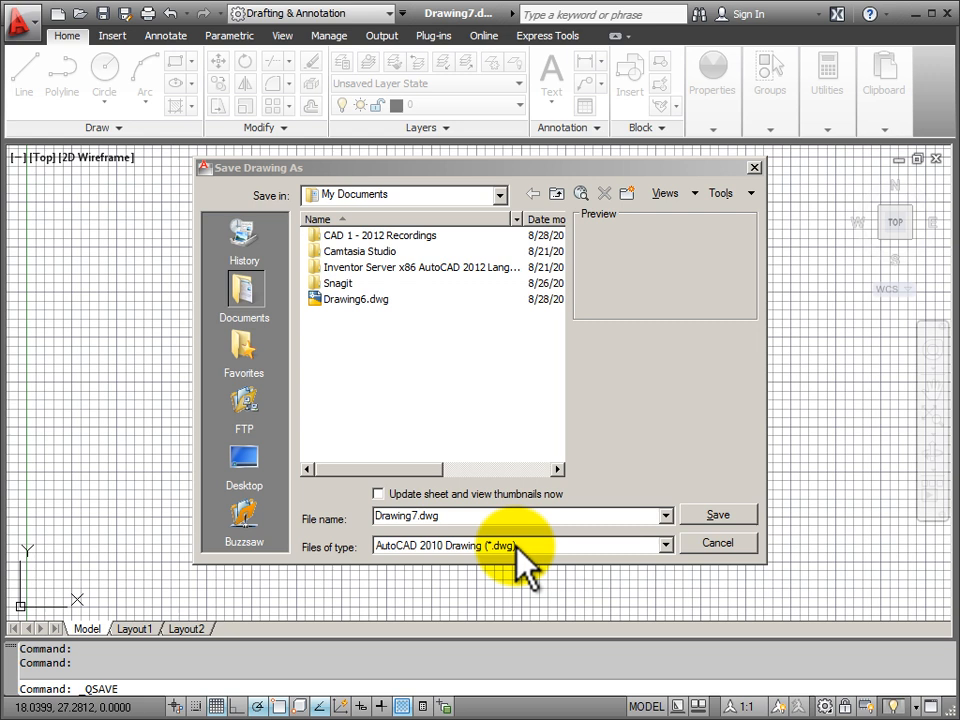
mouse_move(560, 570)
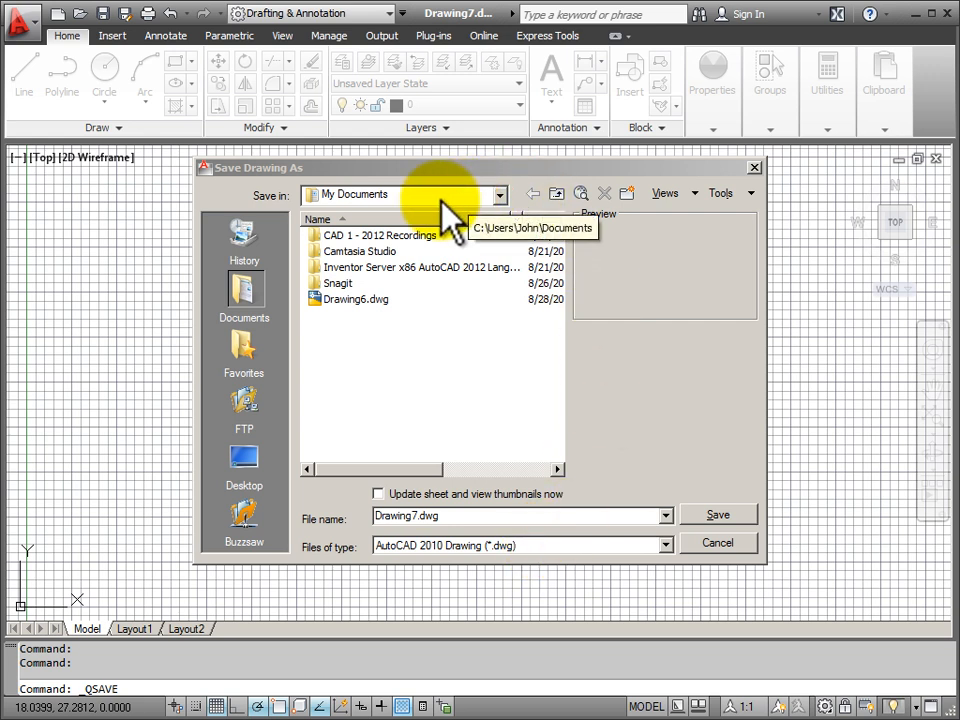
mouse_move(388, 208)
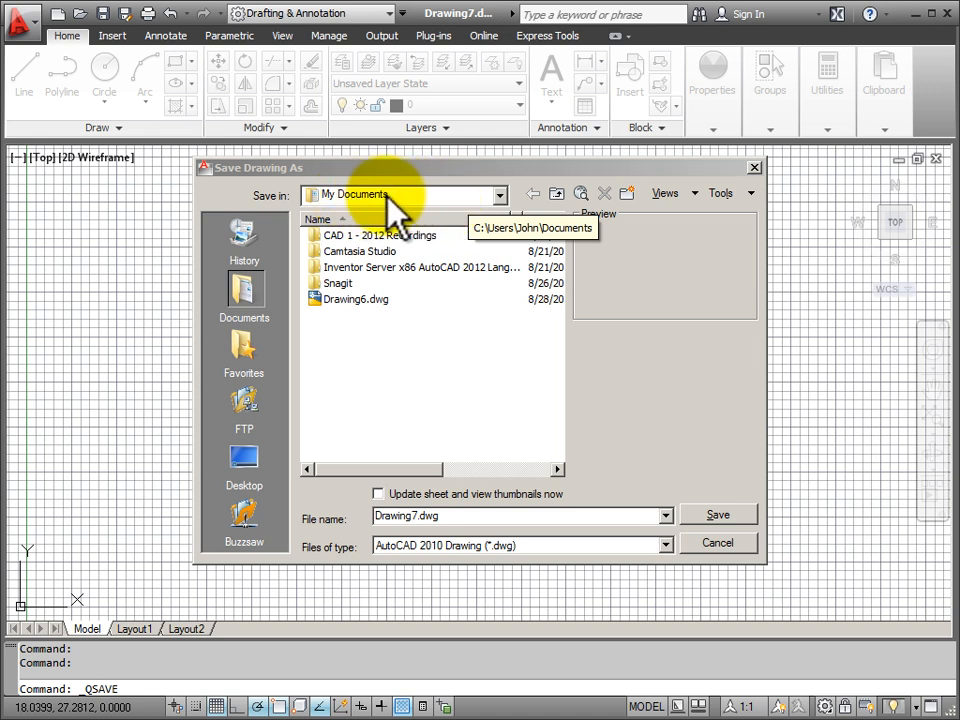
mouse_move(638, 248)
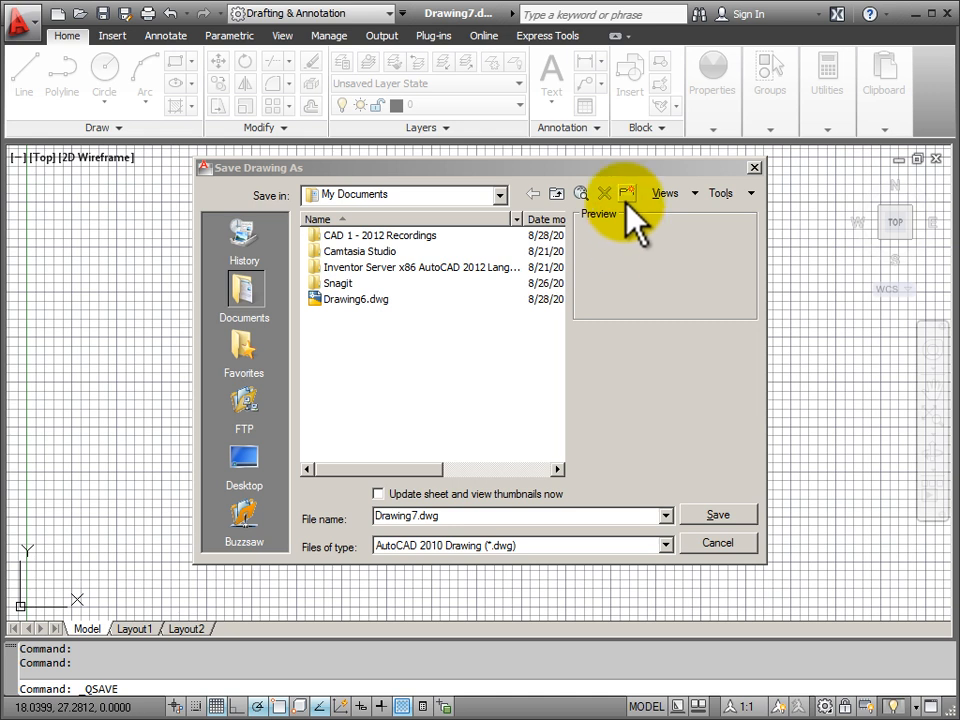
mouse_move(628, 192)
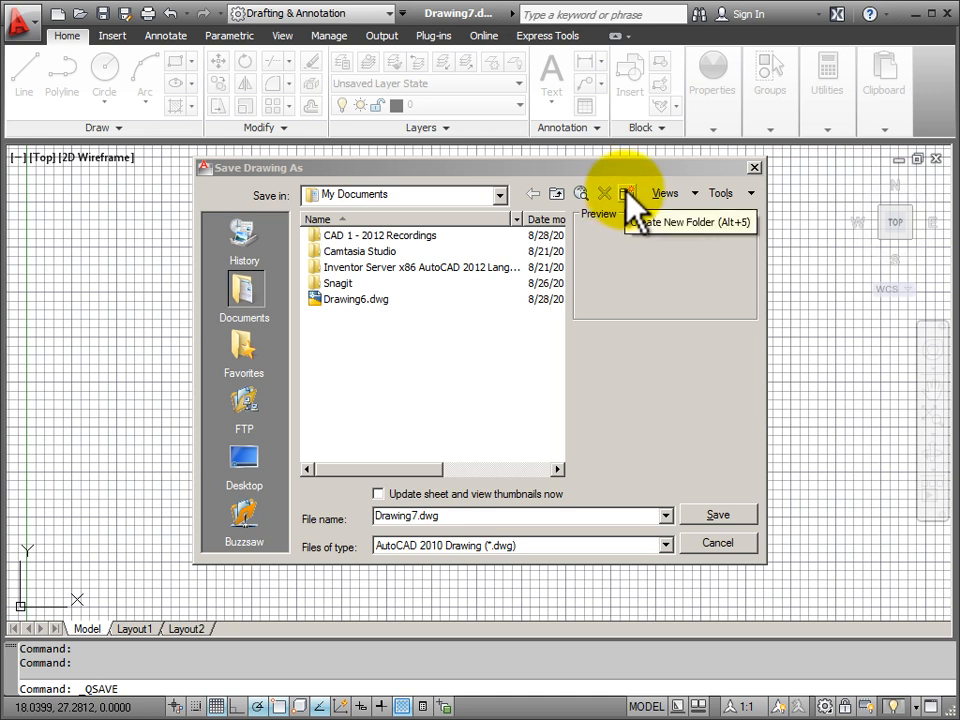
Create a folder in My Documents and rename it 'Autocad Drawing Files'.
left_click(628, 192)
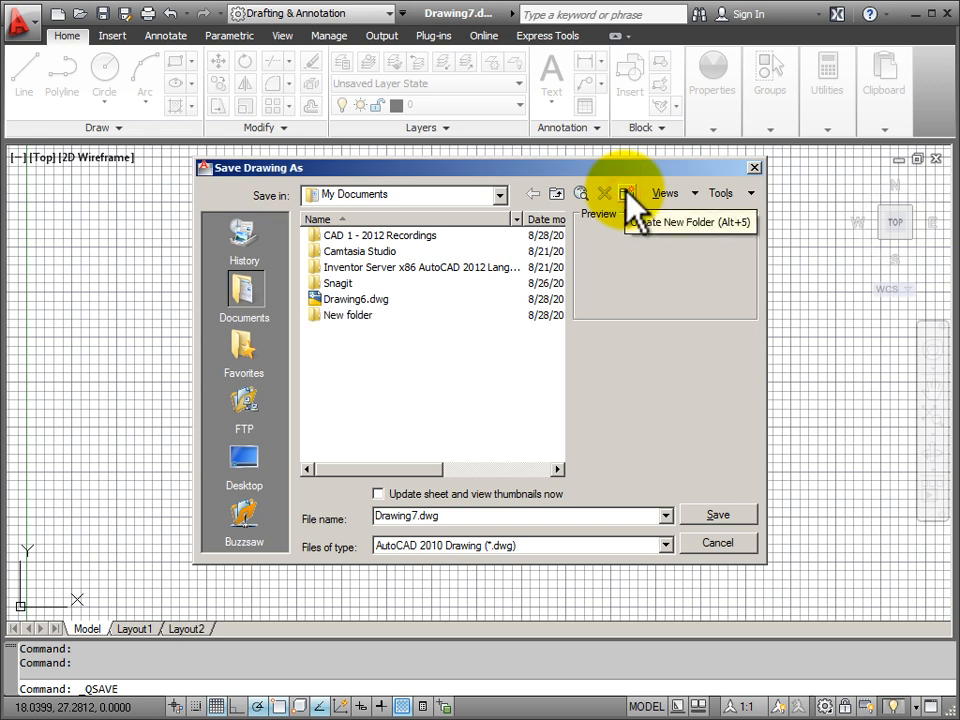
left_click(348, 316)
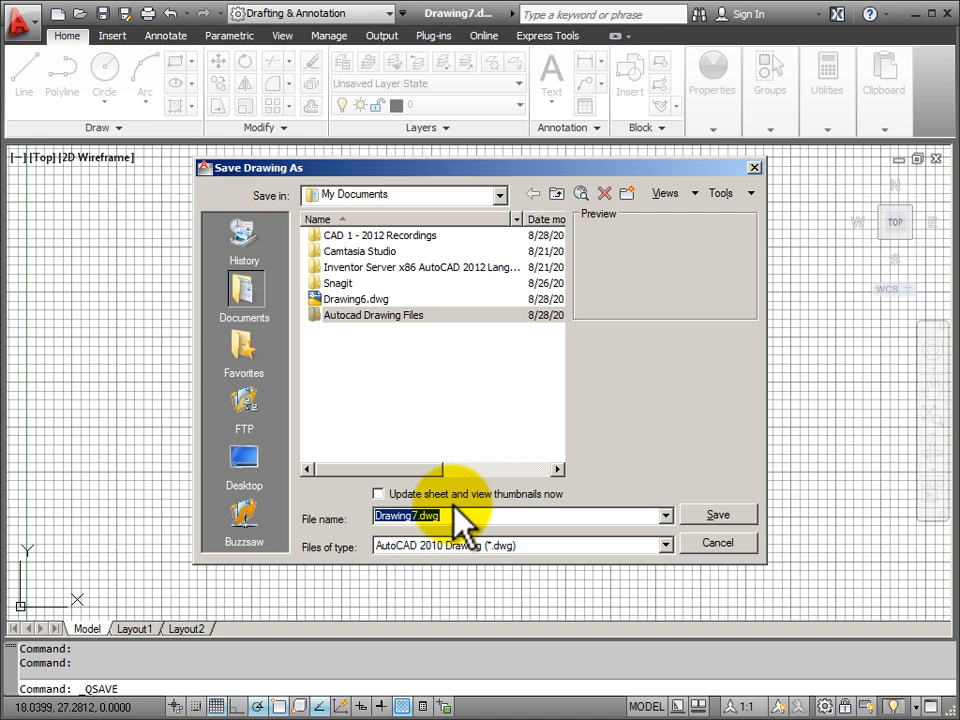
Save the drawing as 'First Drawing' inside the Autocad Drawing Files folder.
type("Fi")
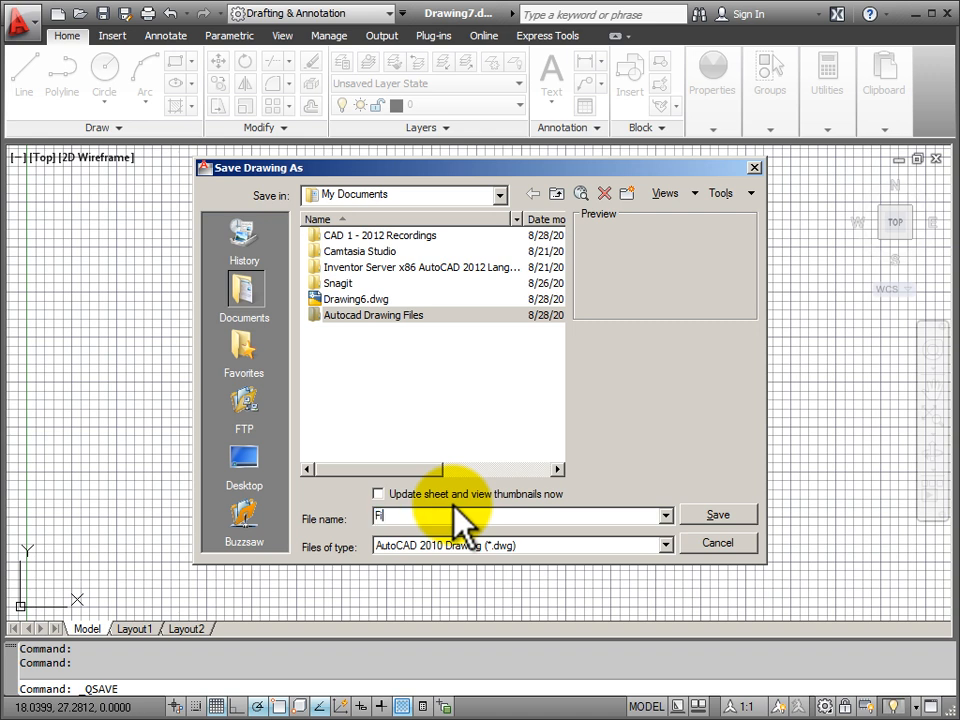
type("First Drawing")
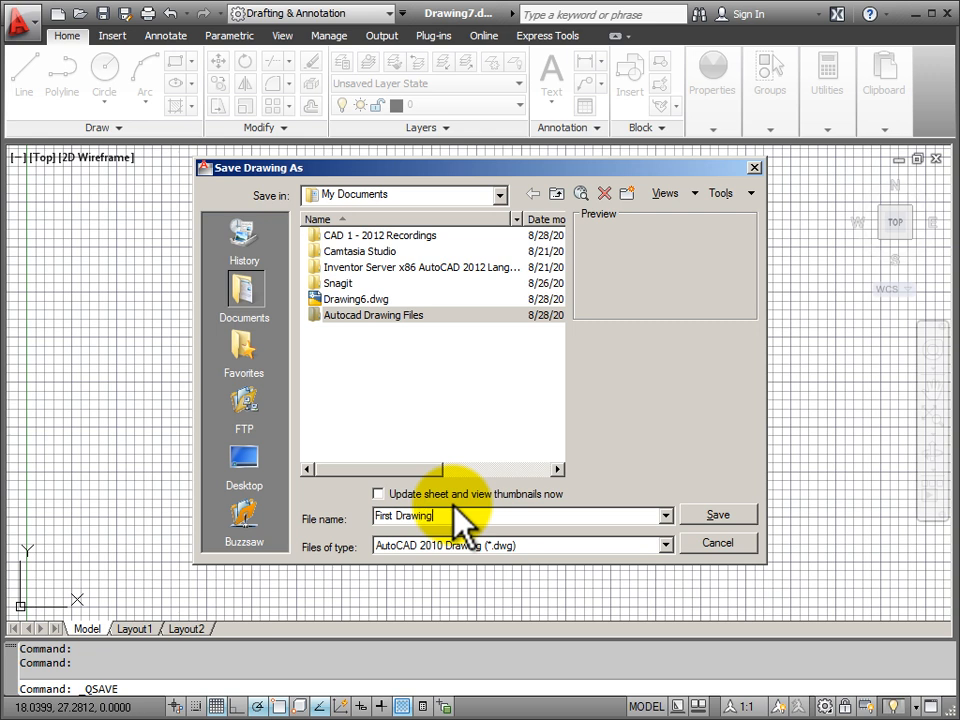
mouse_move(580, 564)
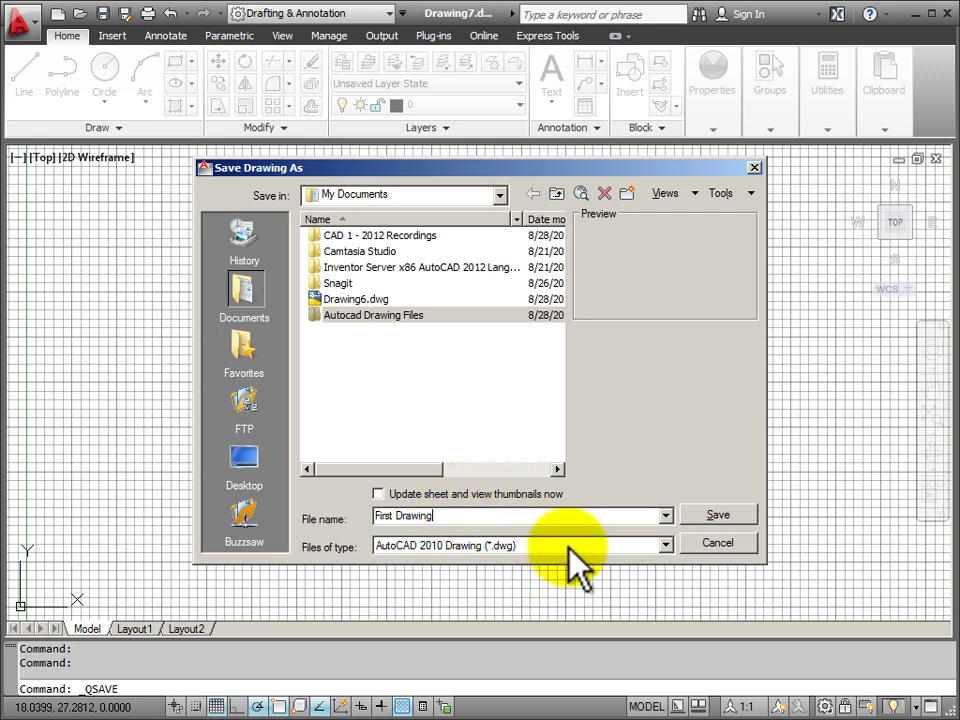
left_click(366, 316)
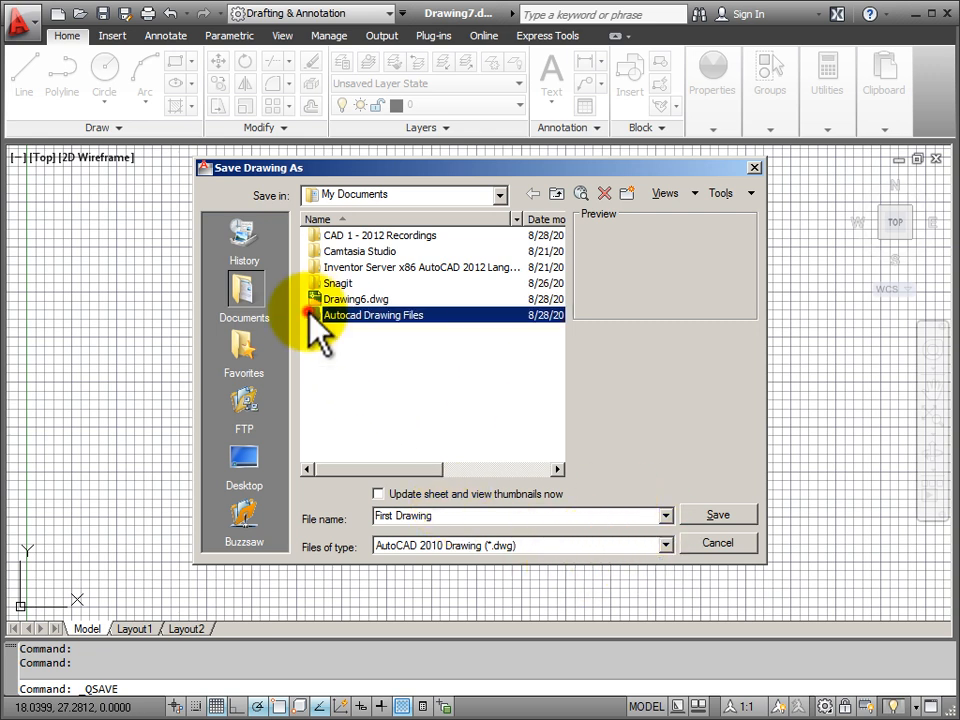
double_click(372, 314)
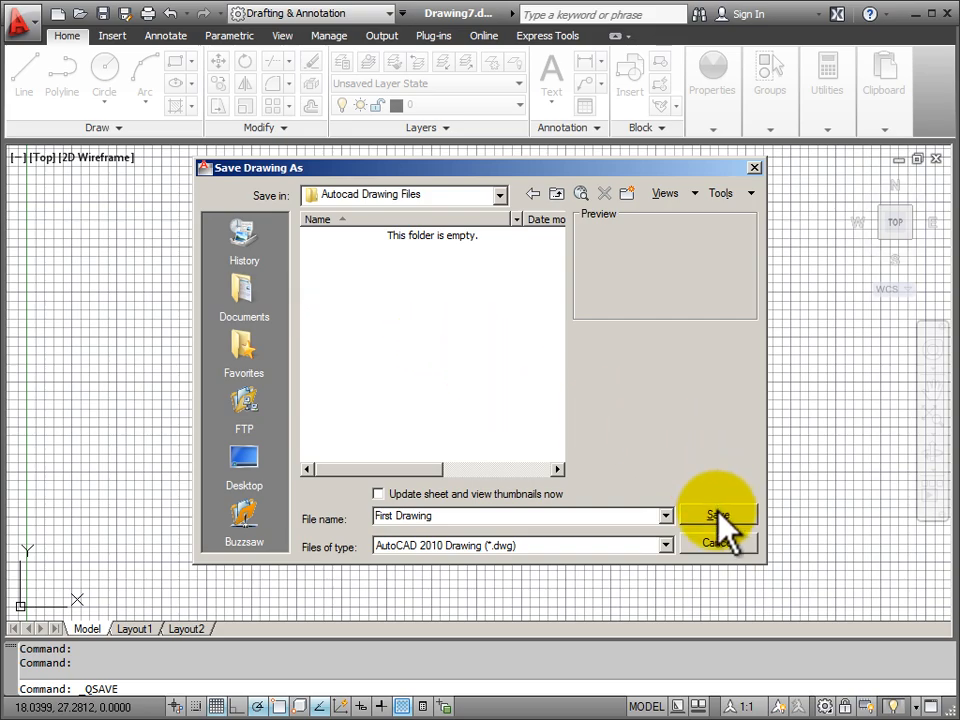
left_click(718, 516)
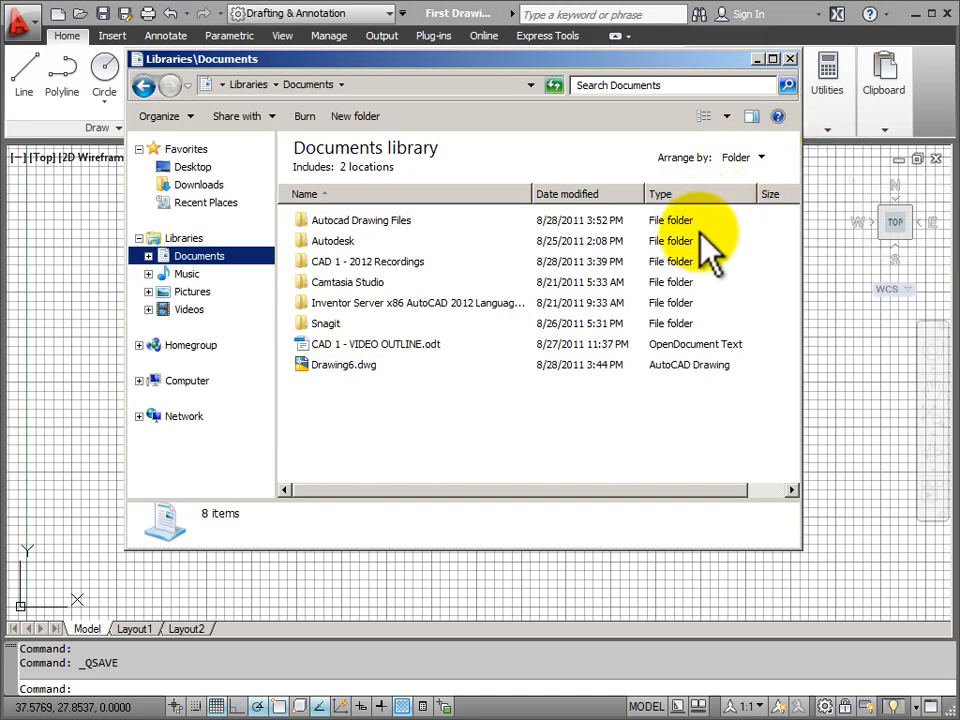
mouse_move(458, 204)
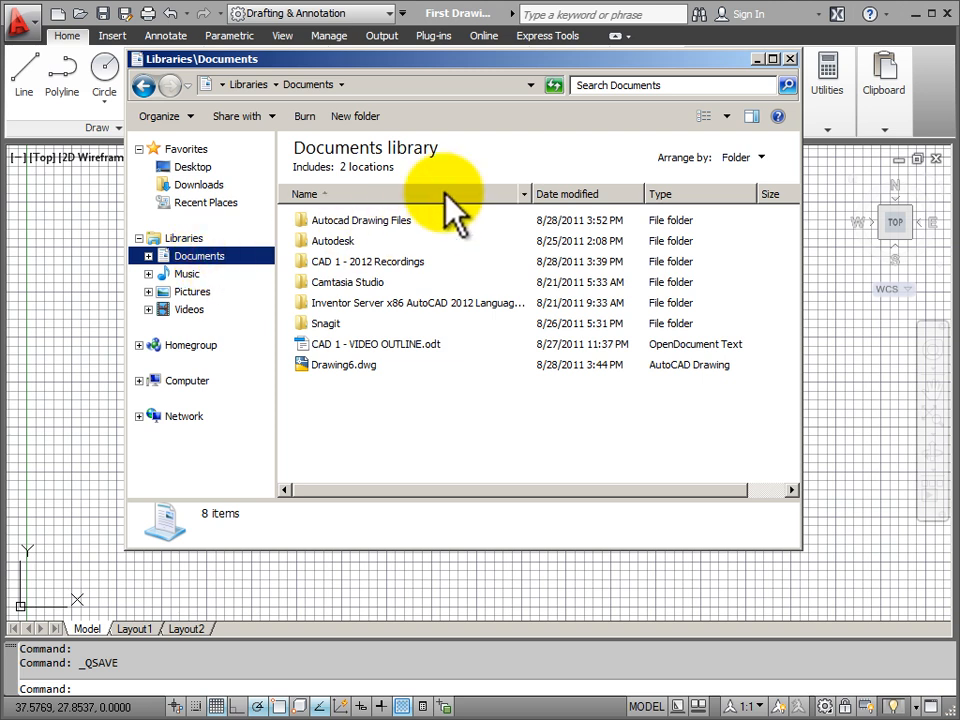
mouse_move(380, 308)
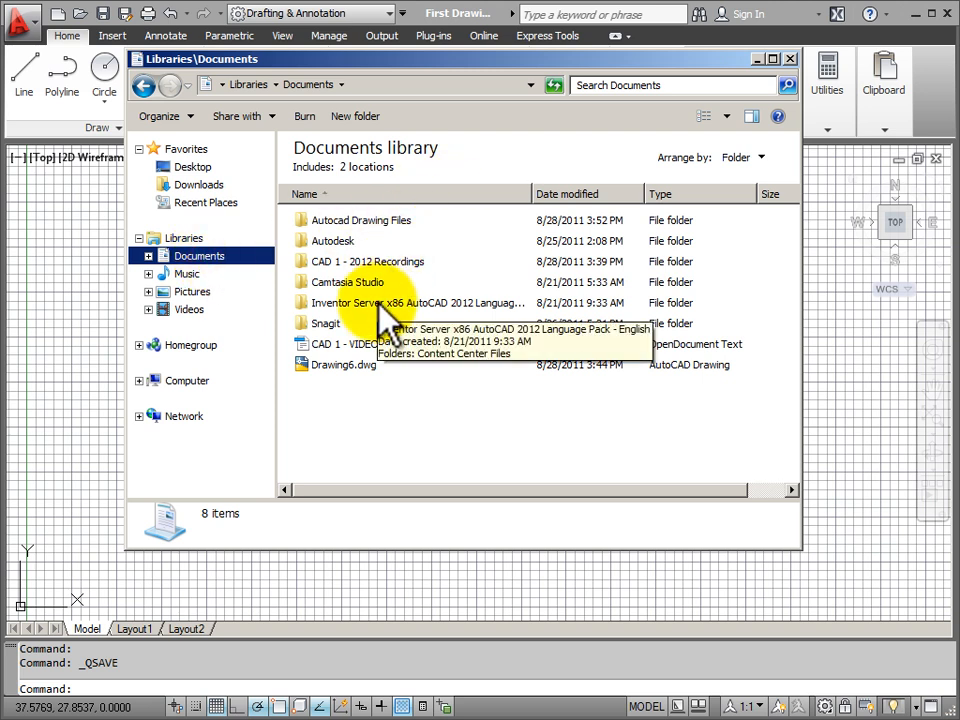
mouse_move(344, 228)
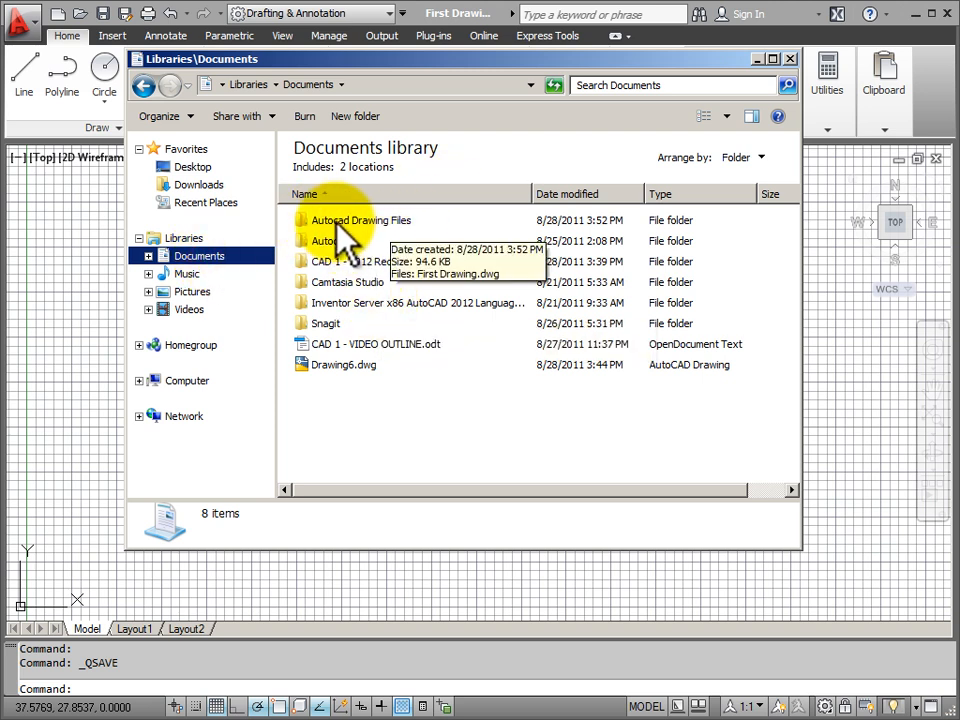
View the Autocad Drawing Files folder, which now holds First Drawing.dwg.
double_click(360, 220)
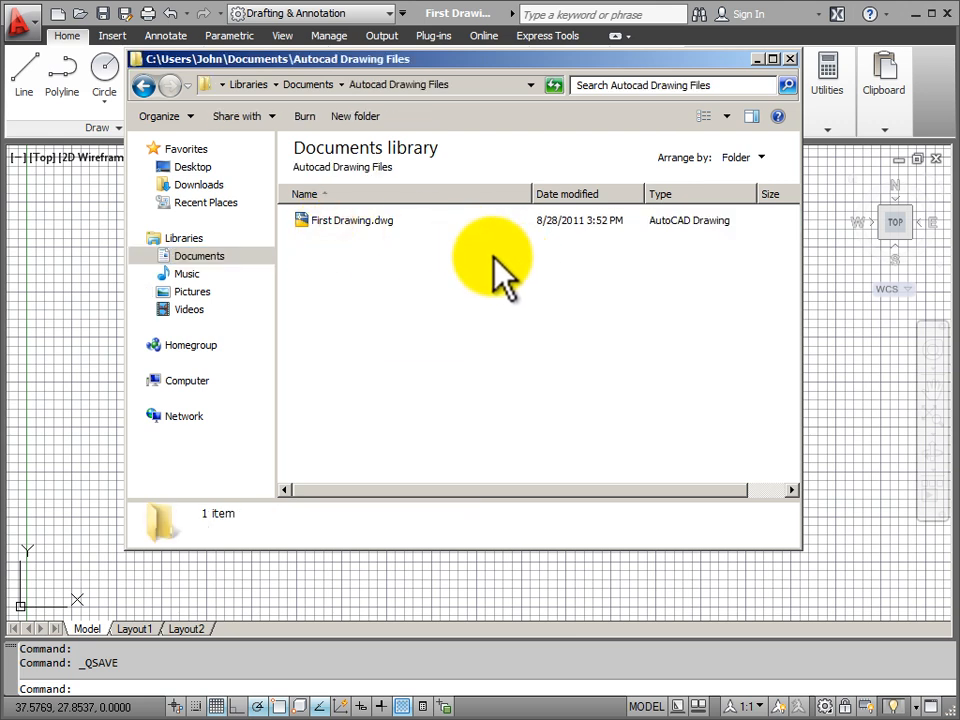
mouse_move(368, 232)
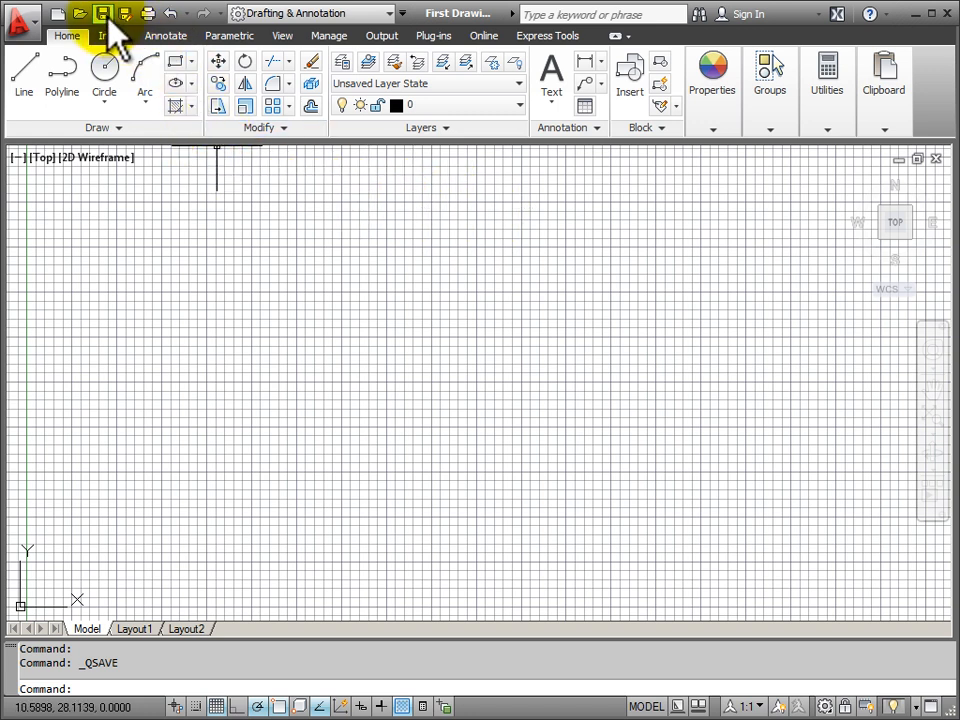
mouse_move(100, 12)
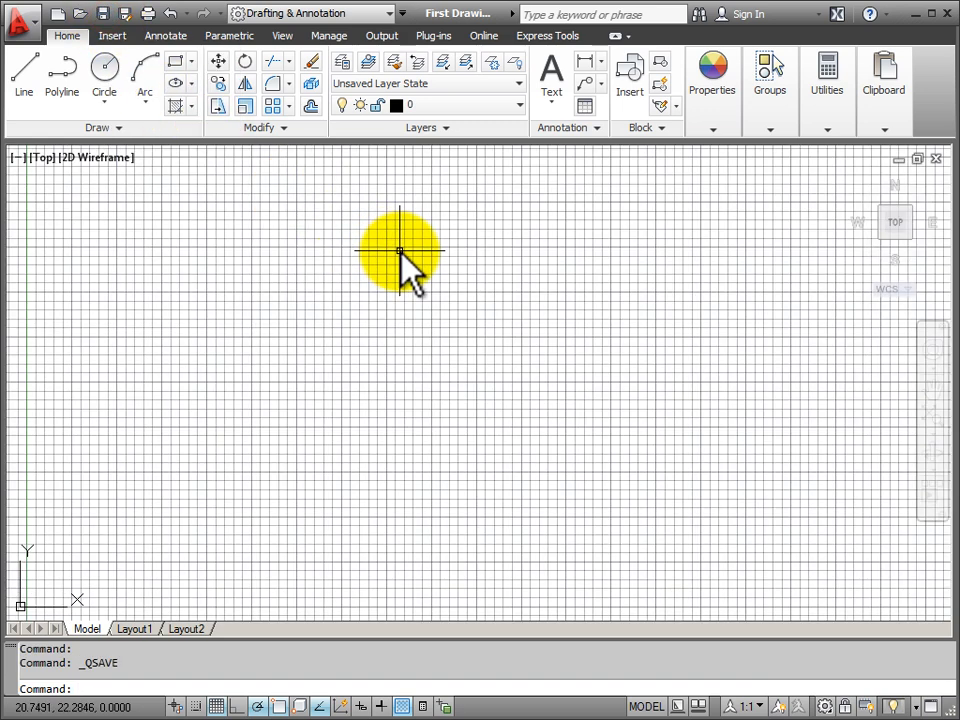
mouse_move(398, 242)
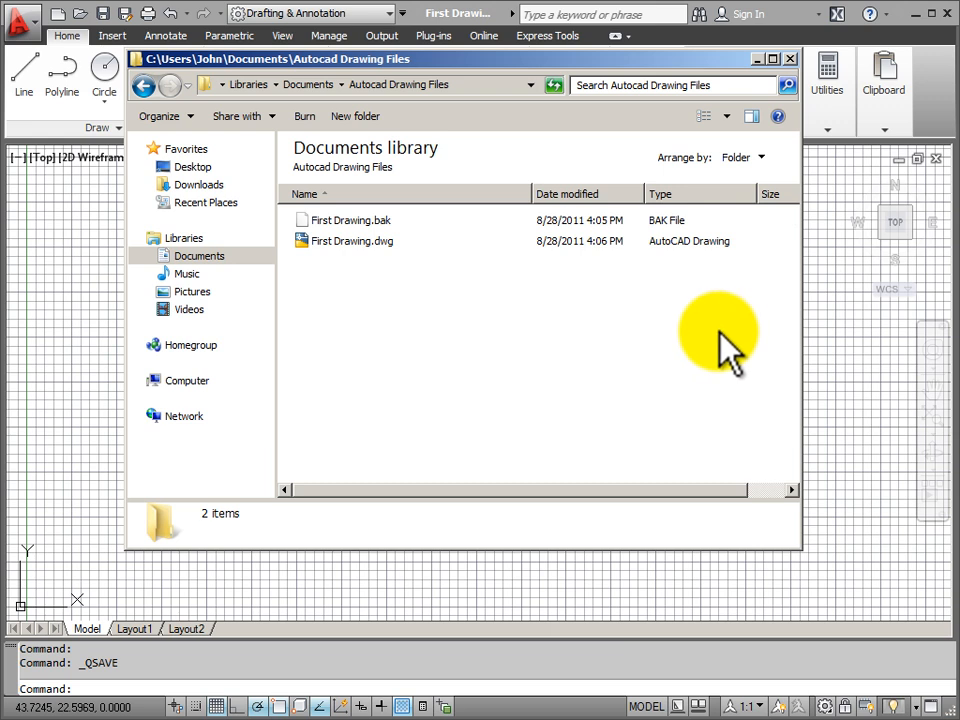
mouse_move(424, 340)
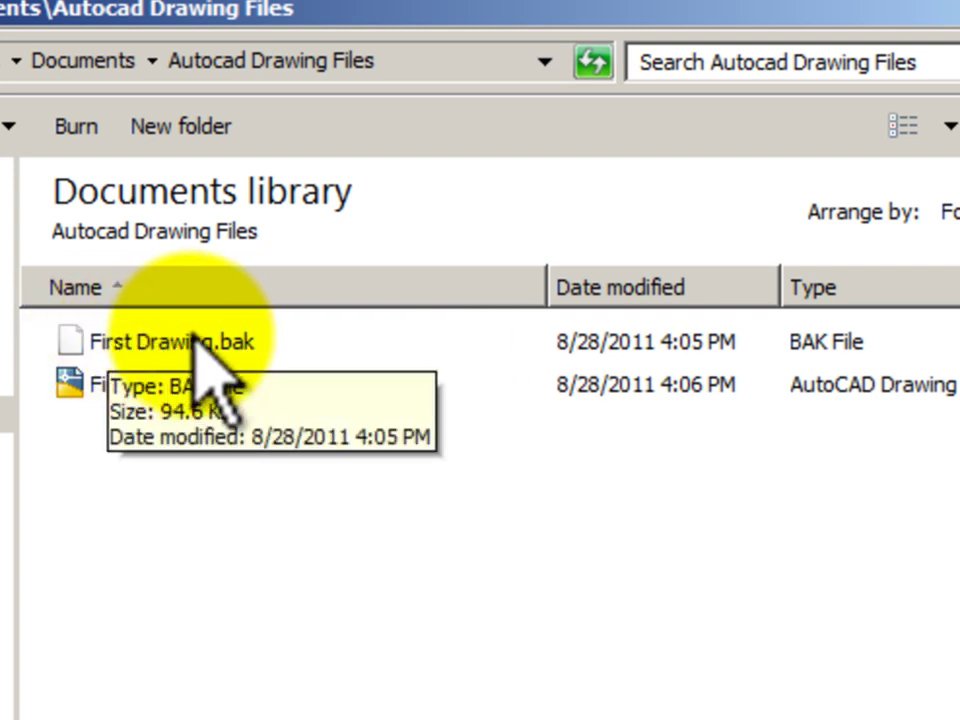
mouse_move(290, 370)
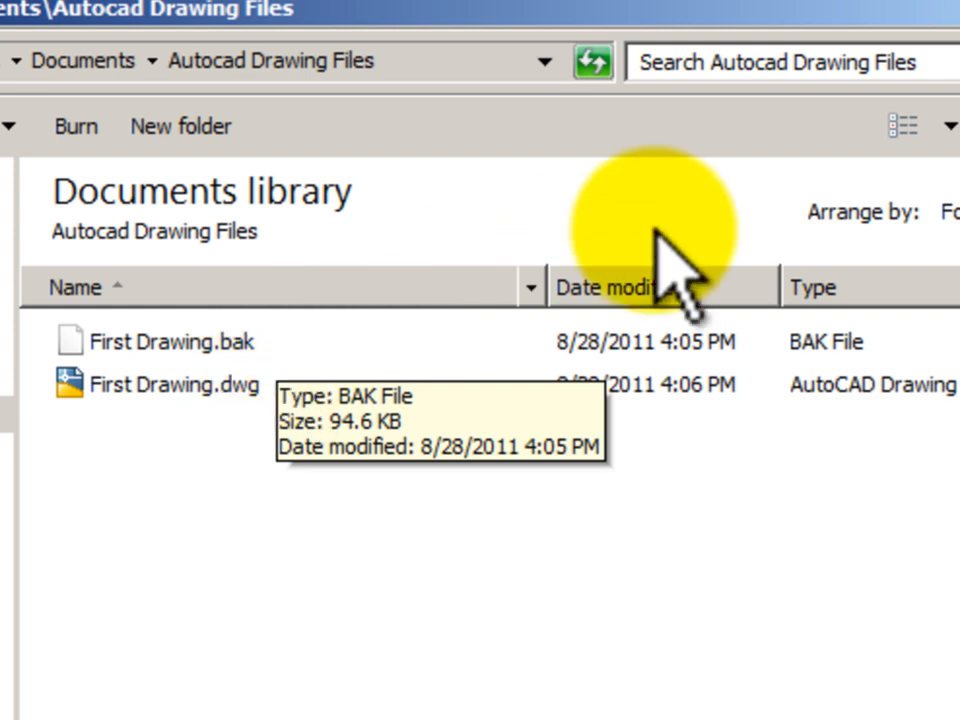
Inspect First Drawing.dwg and its 94.6 KB backup First Drawing.bak in the folder.
double_click(168, 384)
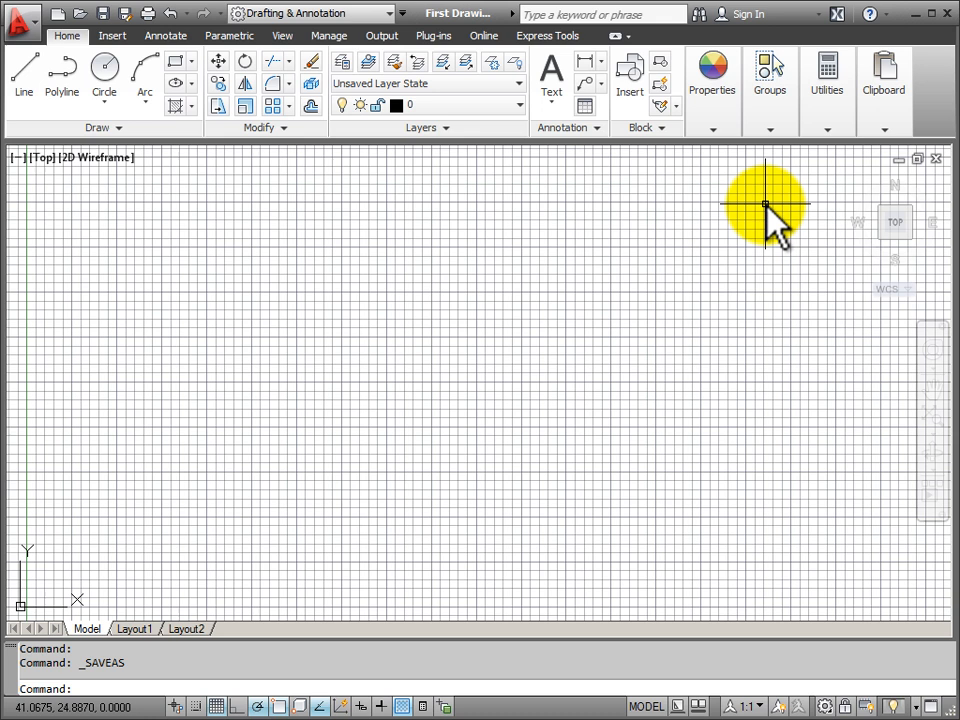
mouse_move(640, 240)
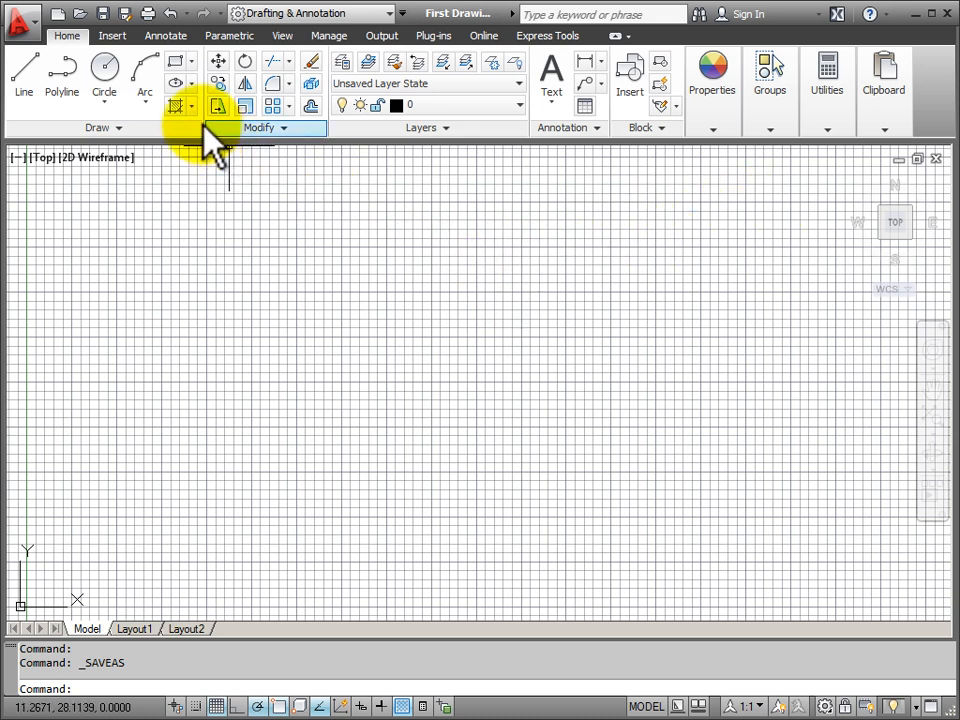
mouse_move(132, 18)
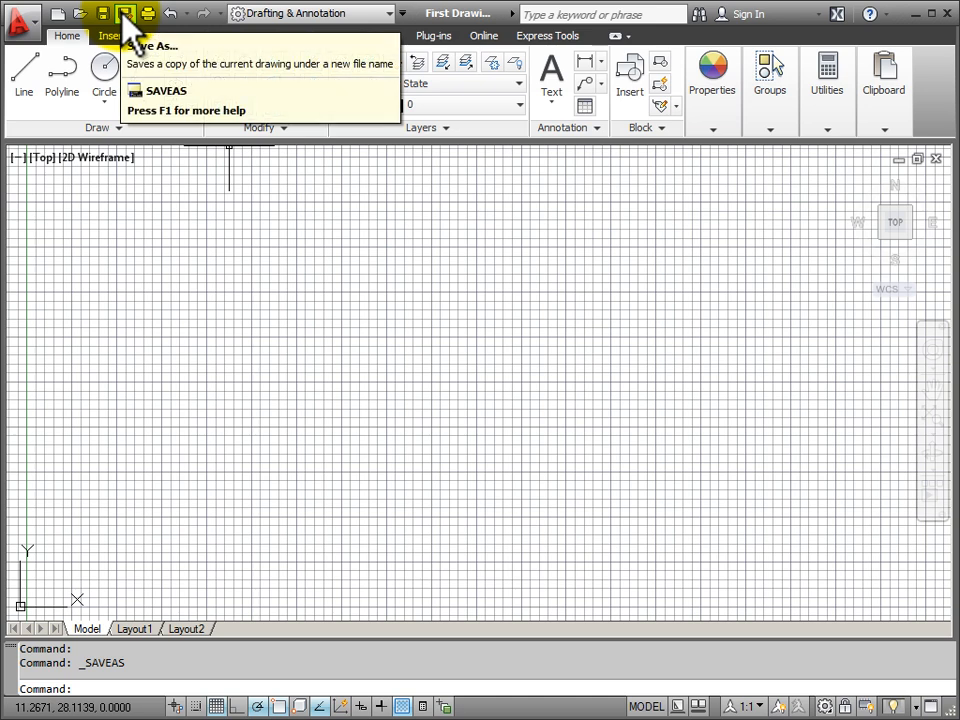
mouse_move(138, 38)
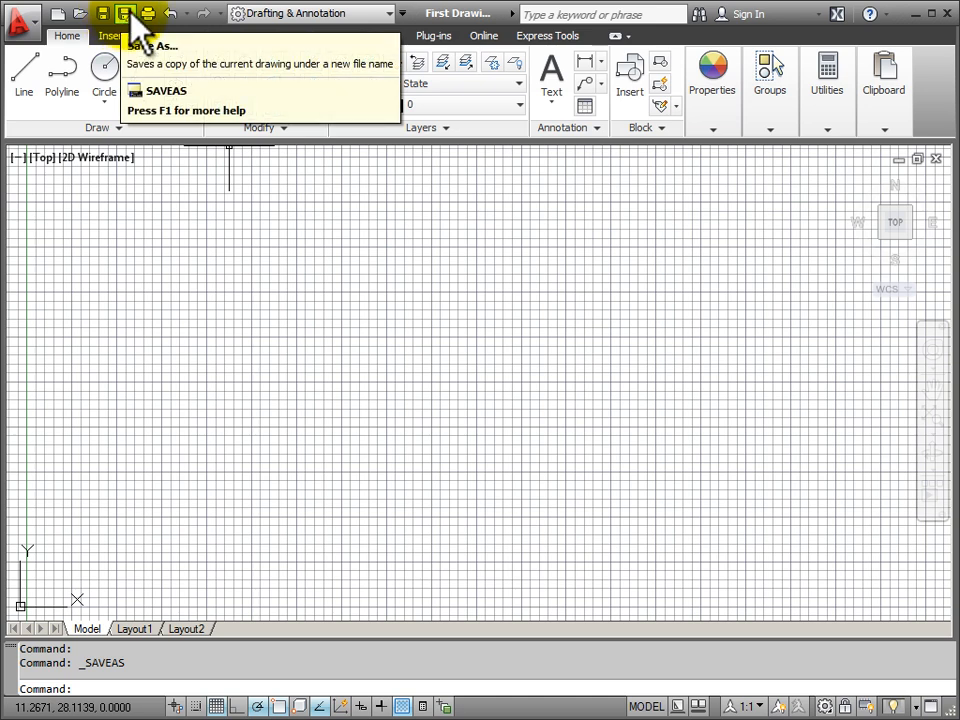
Start a Save As to copy First Drawing.dwg under a new file name.
left_click(128, 16)
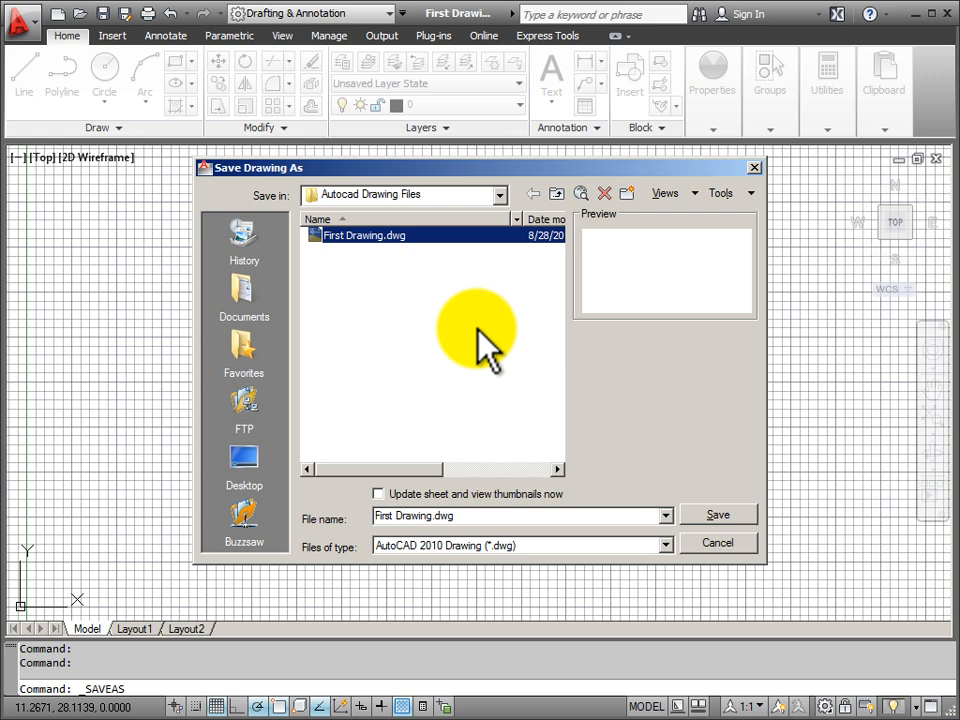
mouse_move(358, 290)
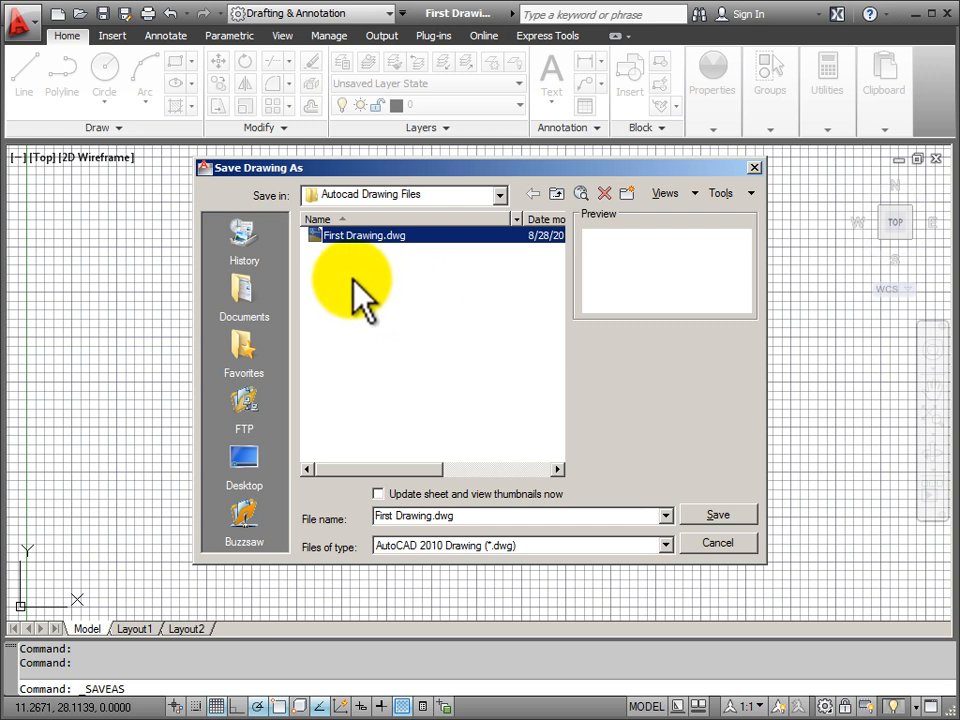
mouse_move(380, 328)
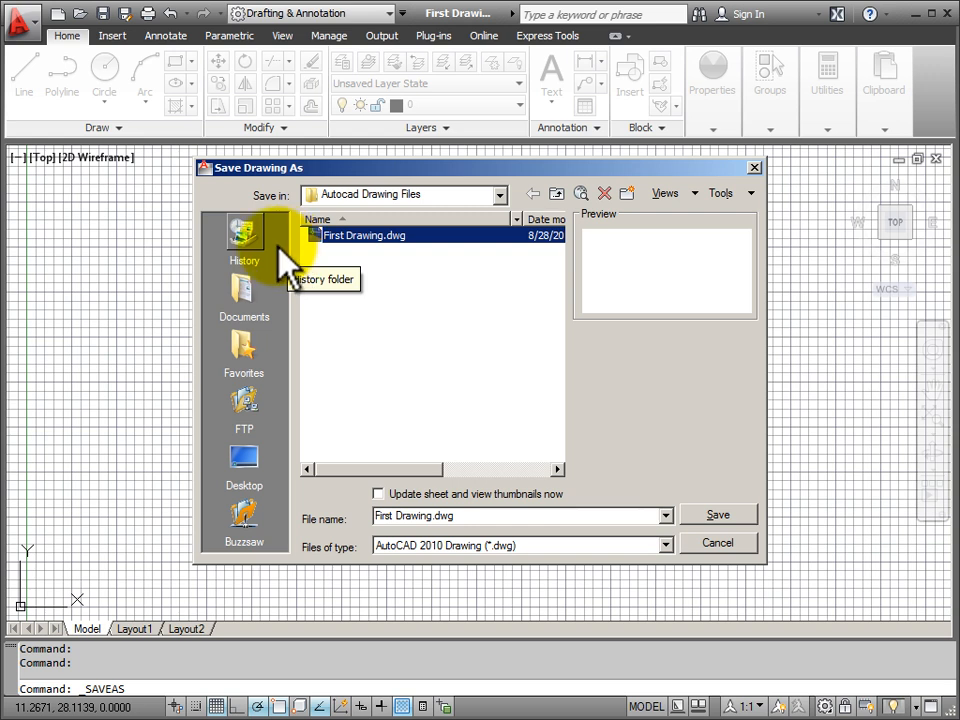
Pin the current Autocad Drawing Files folder to the Places list via Add Current Folder.
right_click(244, 236)
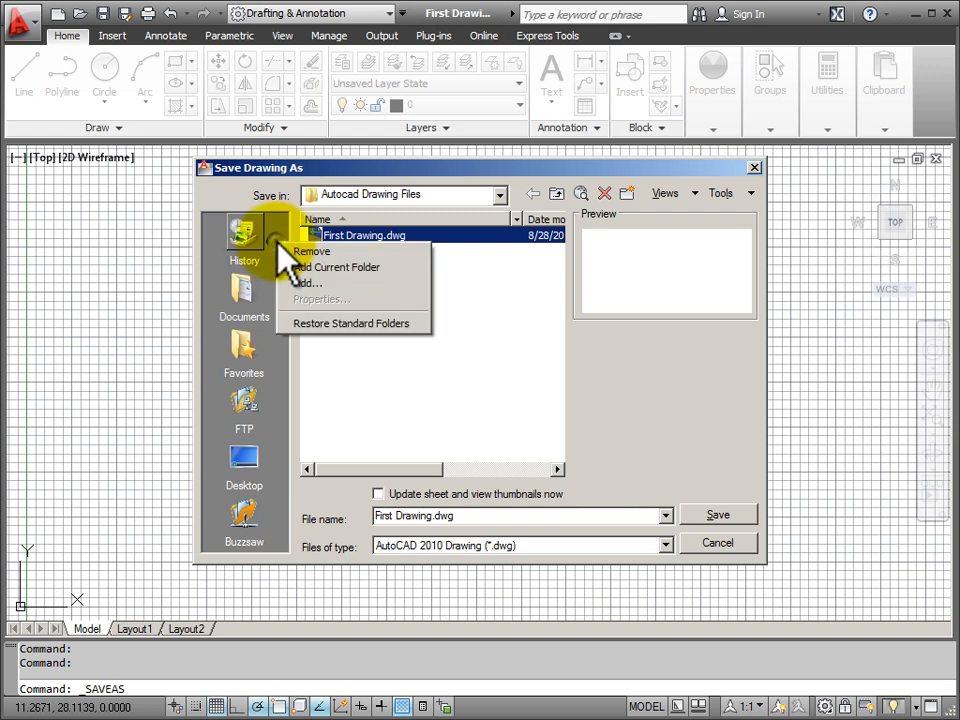
mouse_move(314, 278)
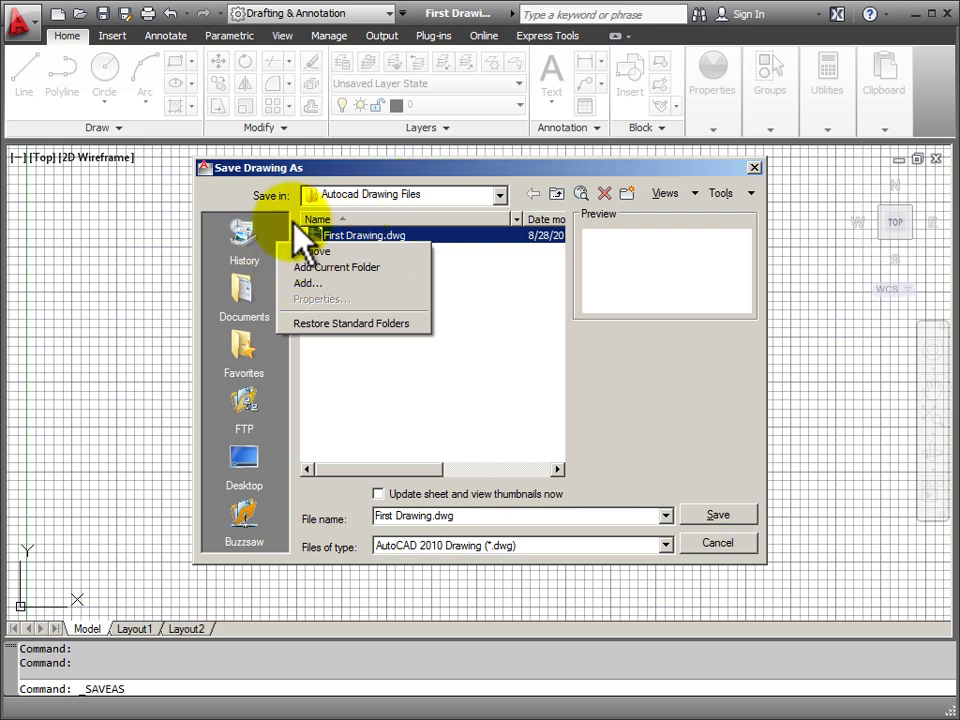
mouse_move(316, 284)
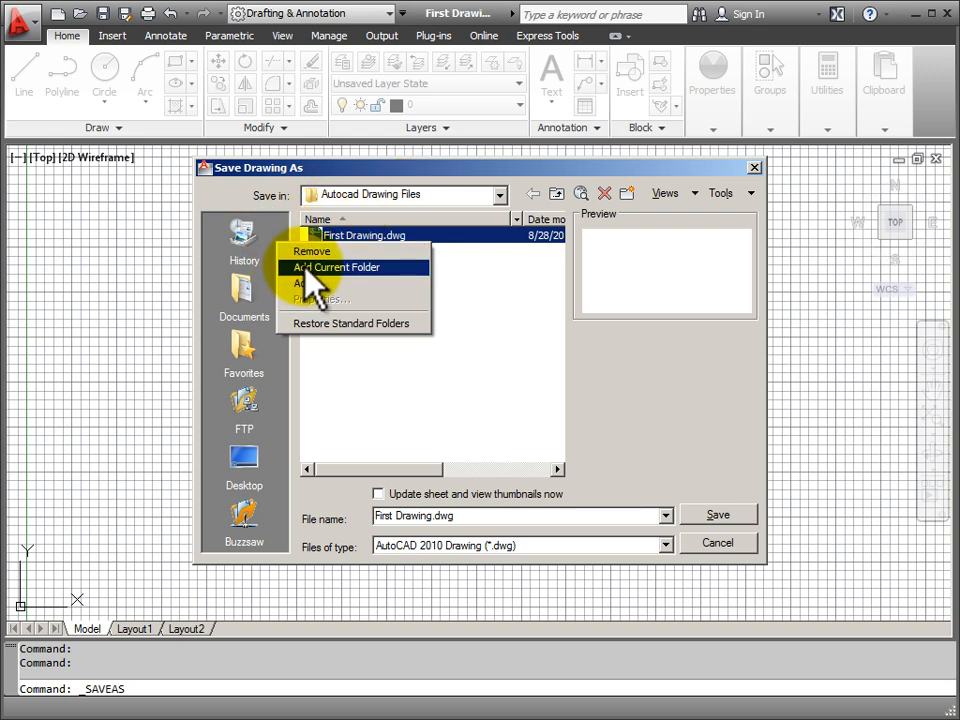
left_click(336, 266)
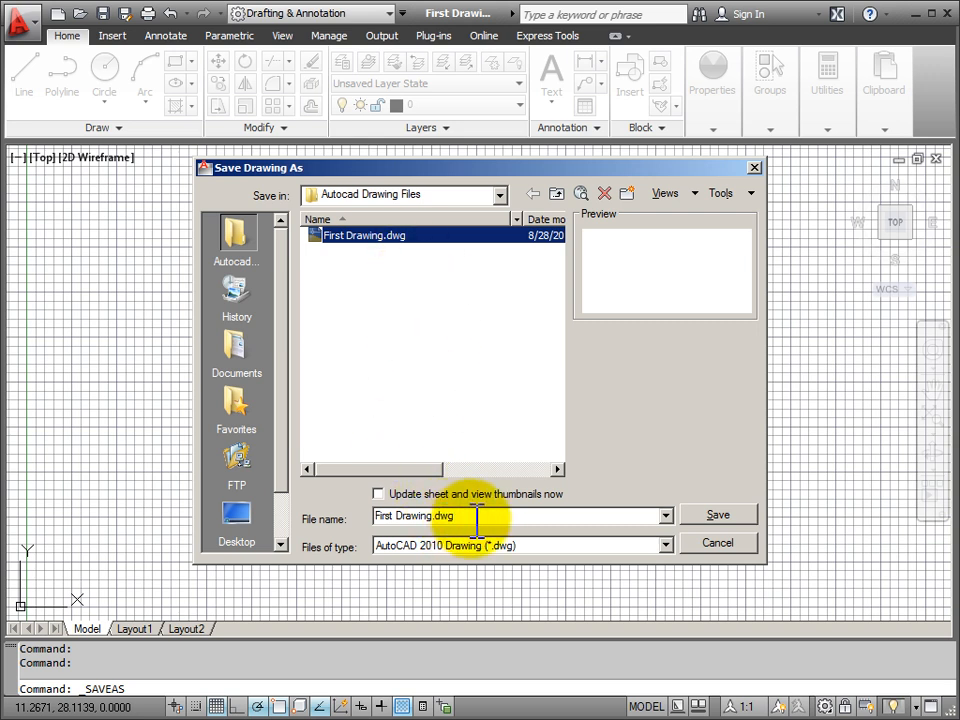
double_click(394, 516)
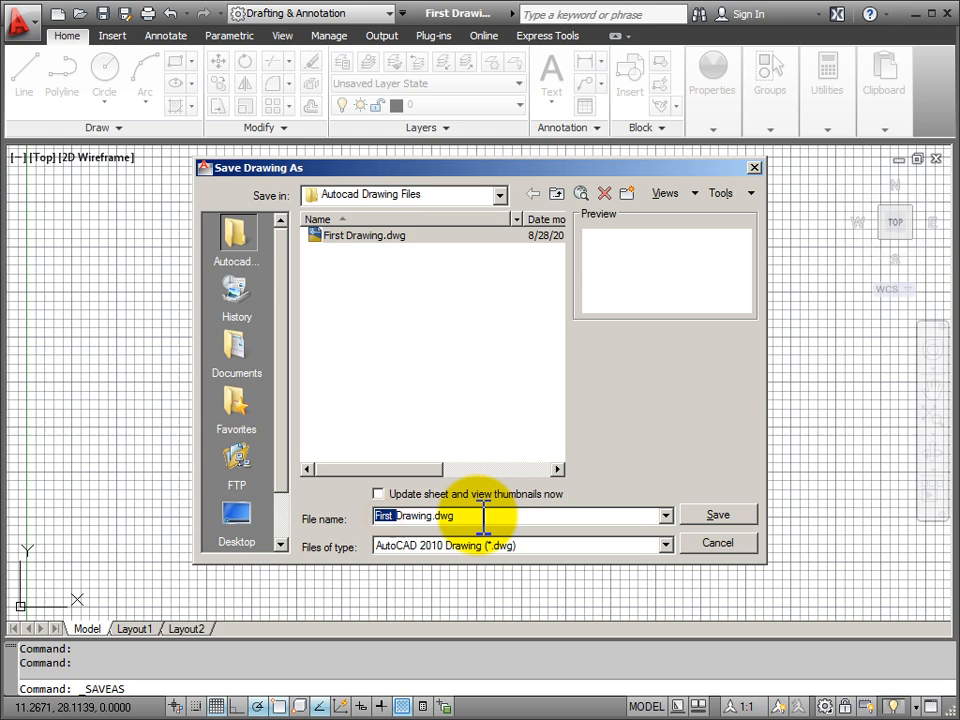